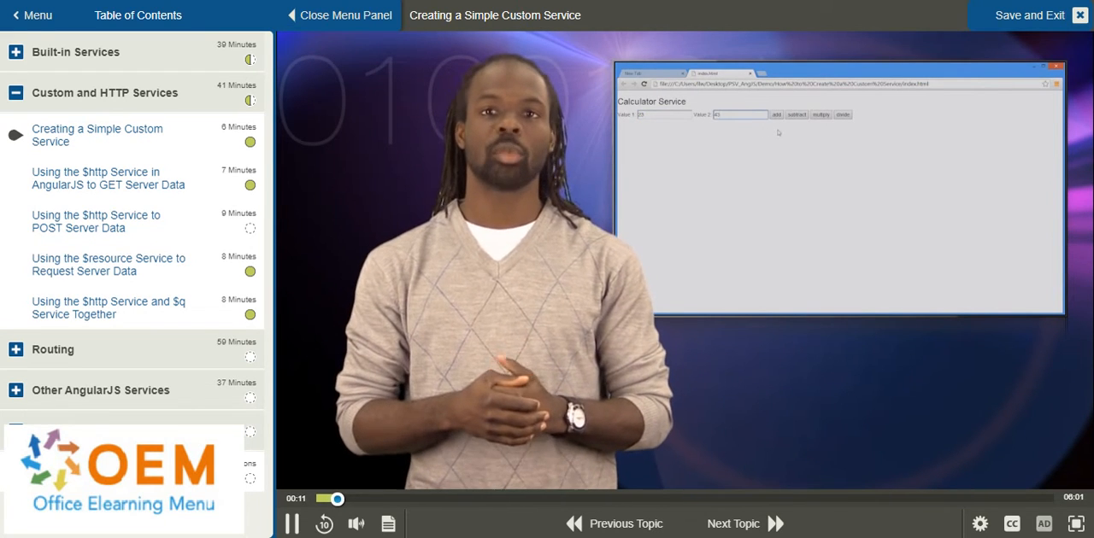
Step: Highlight the controller attribute and value2 model in the markup, then myCtrl in app.js
left_click(774, 113)
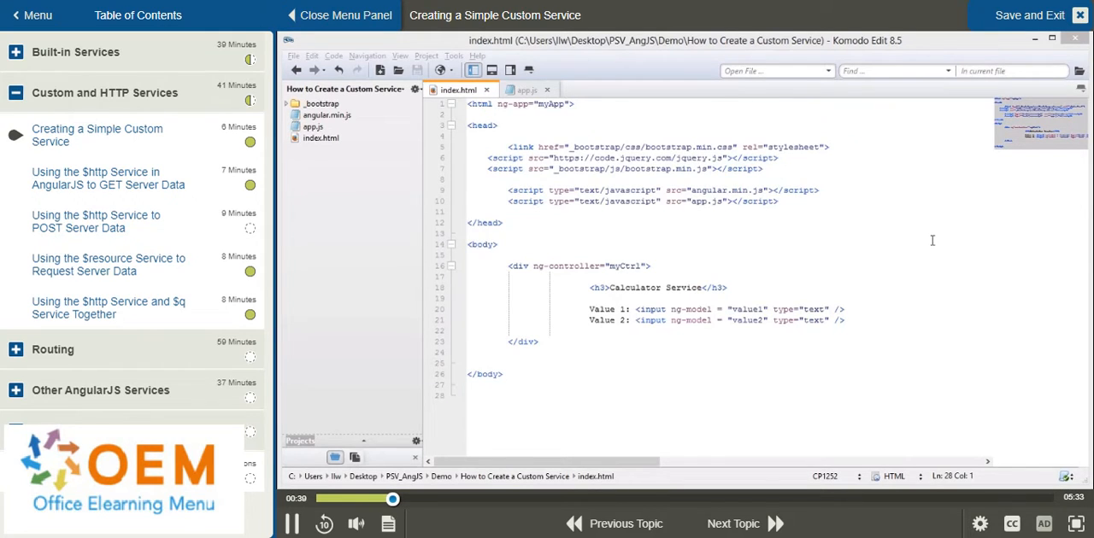
mouse_move(925, 252)
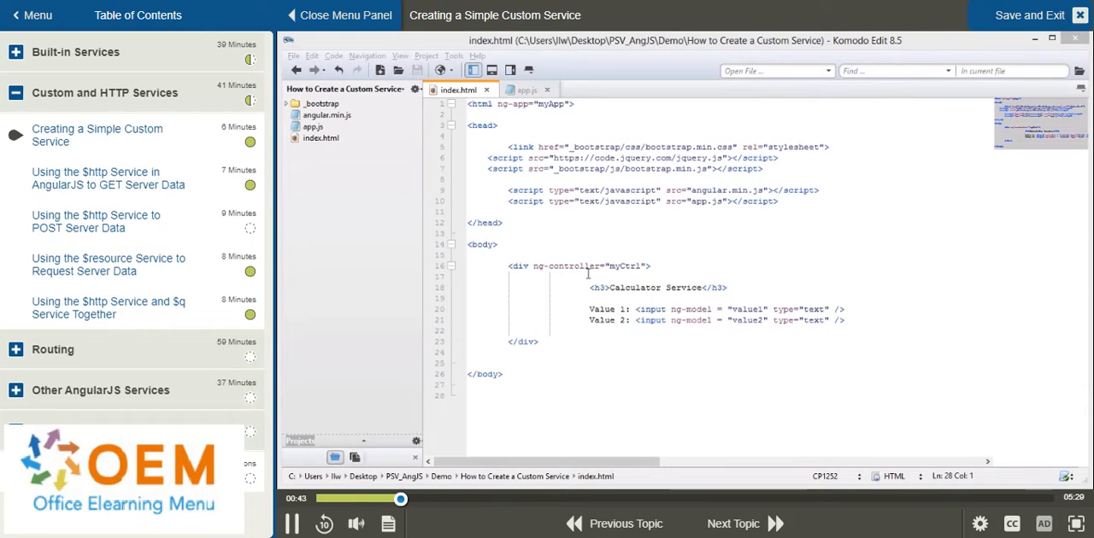
double_click(623, 266)
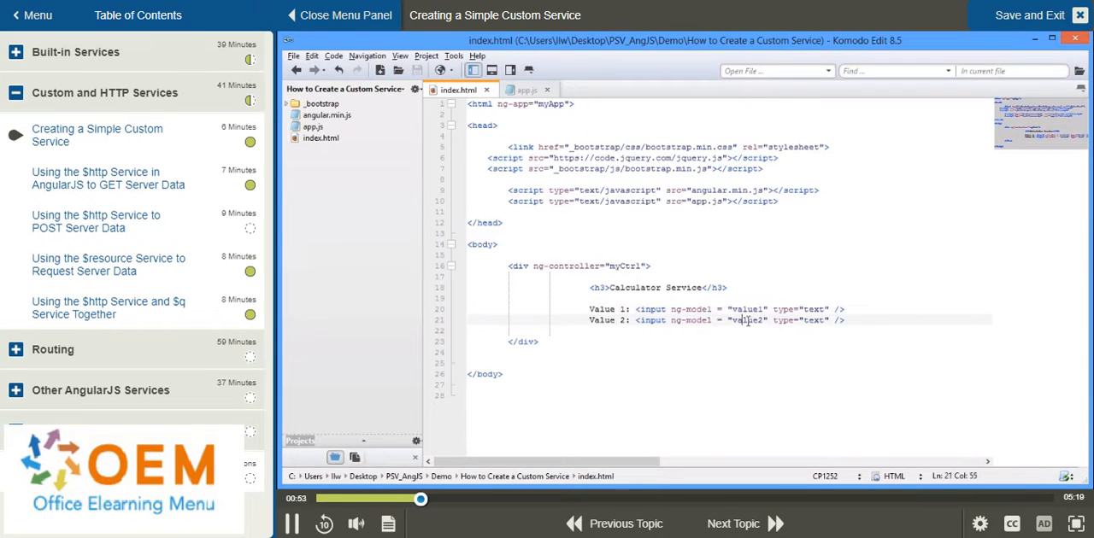
double_click(745, 320)
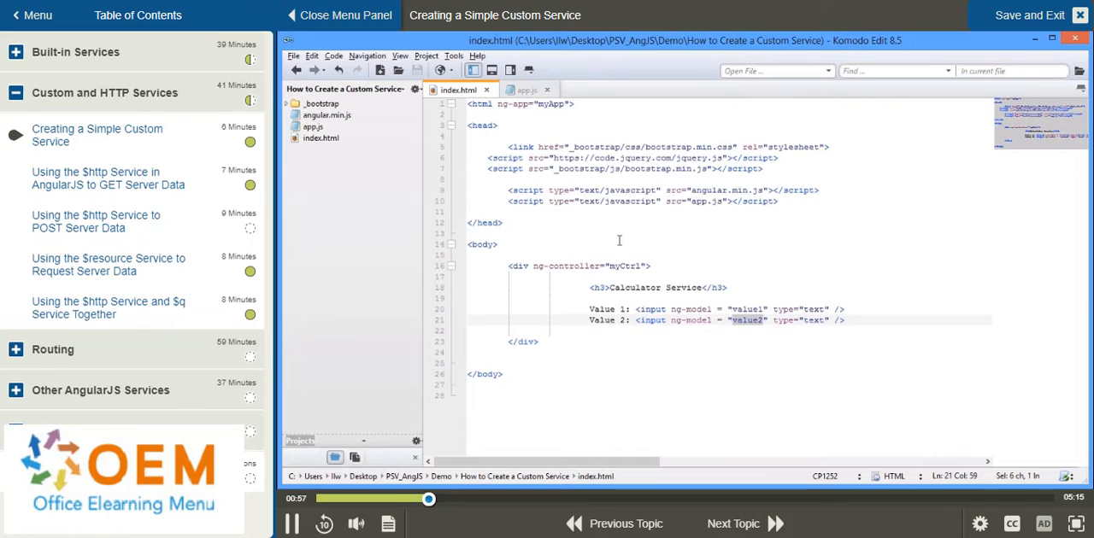
left_click(525, 90)
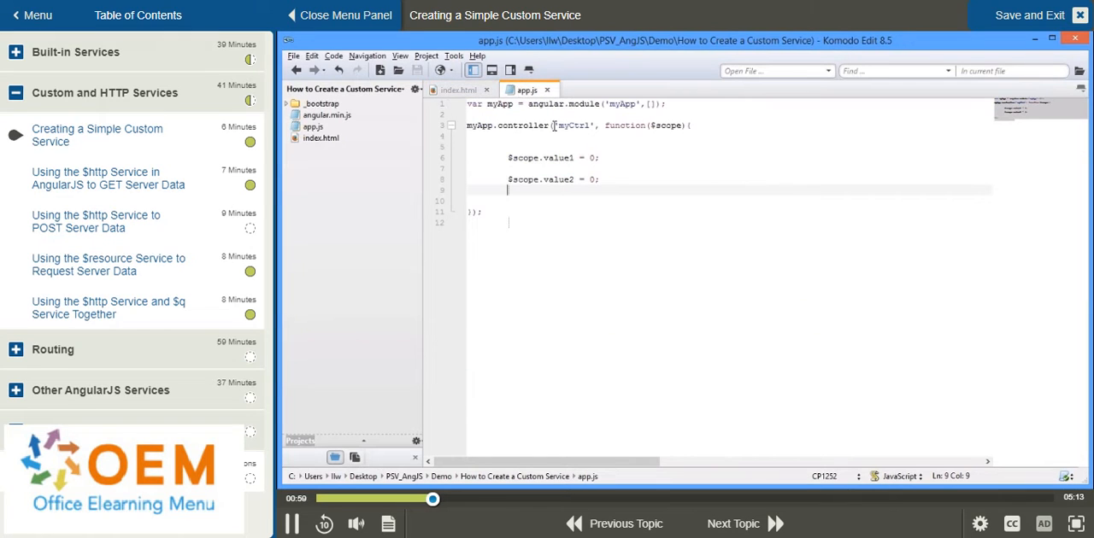
double_click(573, 125)
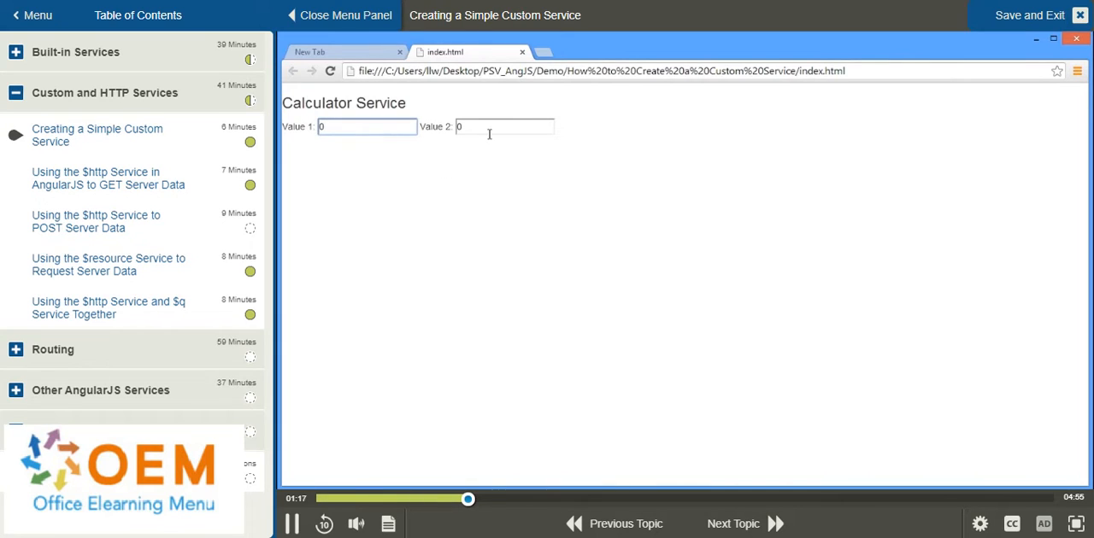
left_click(505, 126)
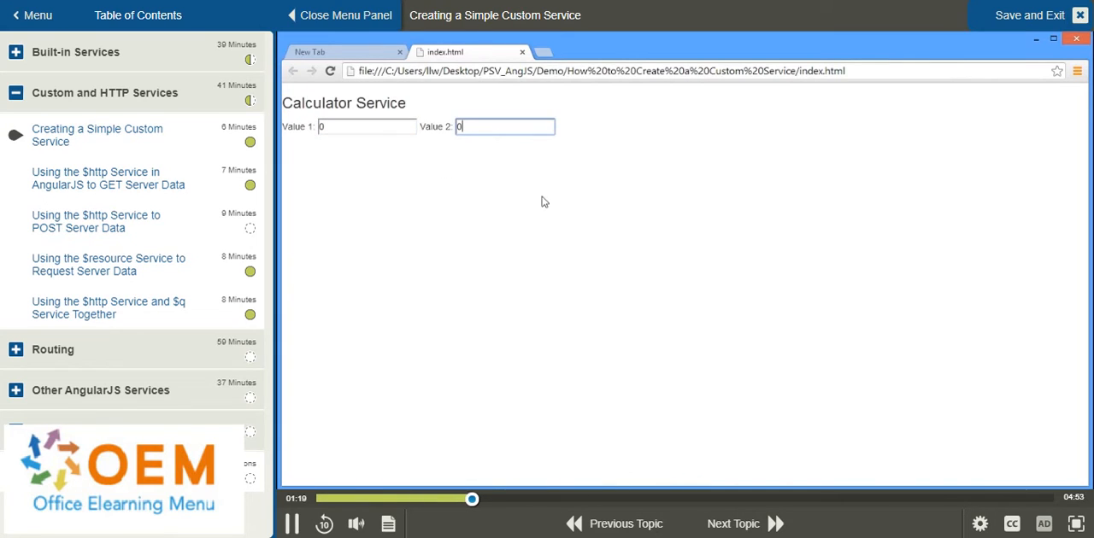
mouse_move(546, 316)
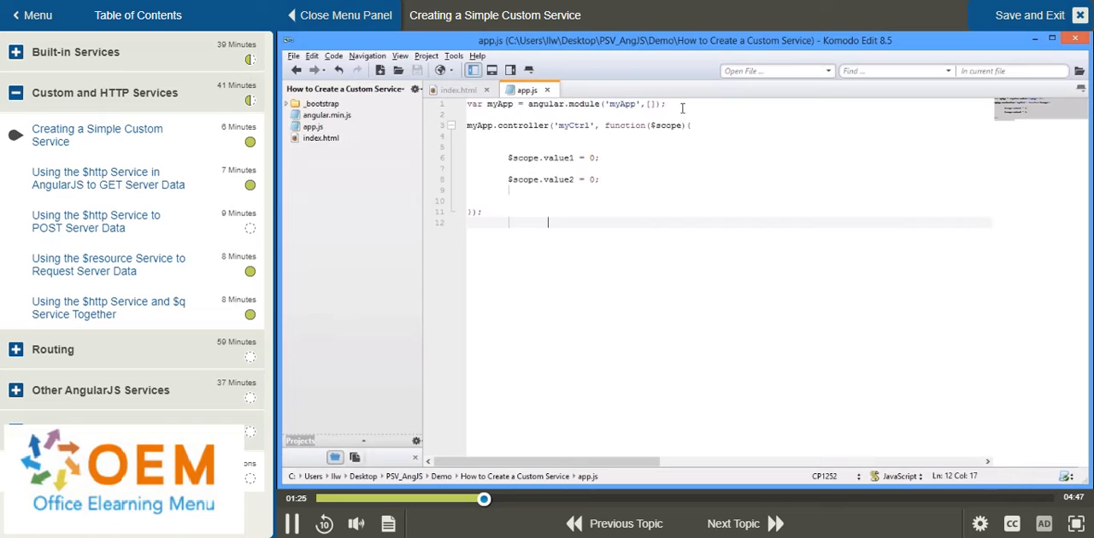
Step: Add myApp.factory('calculatorService', function(){ ... }) below the module declaration in app.js
left_click(665, 103)
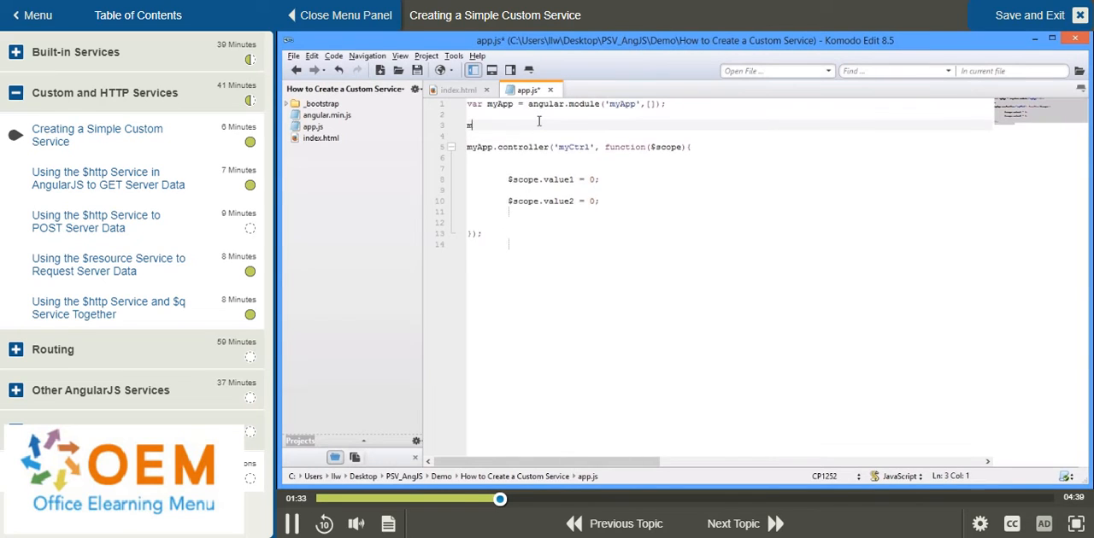
type("myApp")
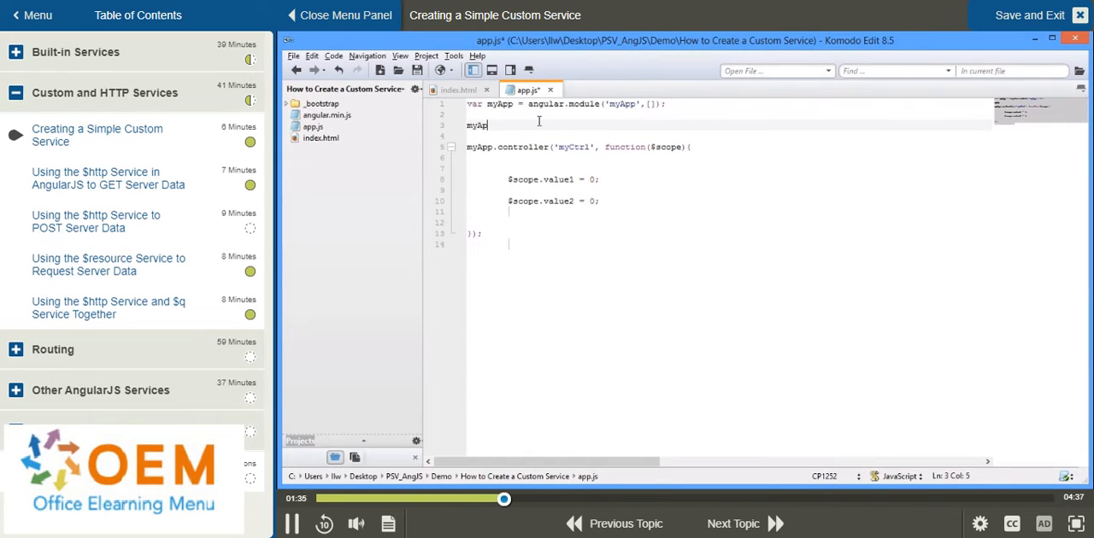
type(".fac")
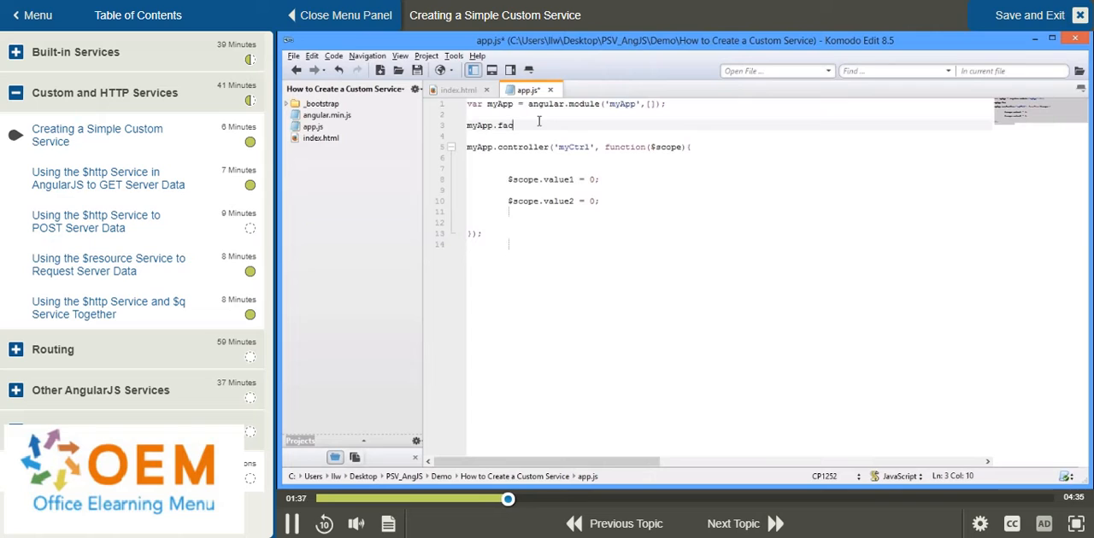
type("tory();")
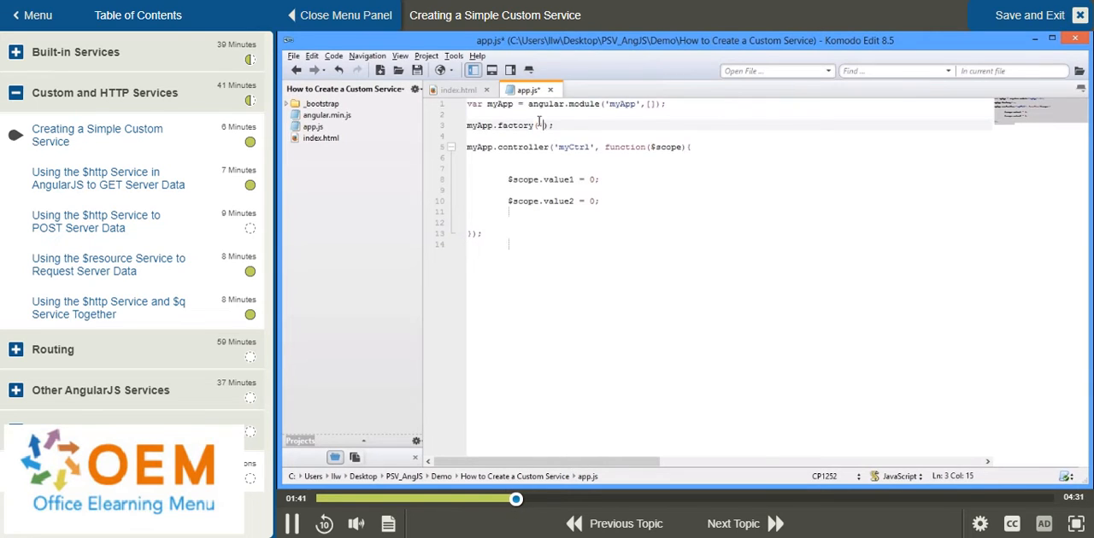
type("ca'")
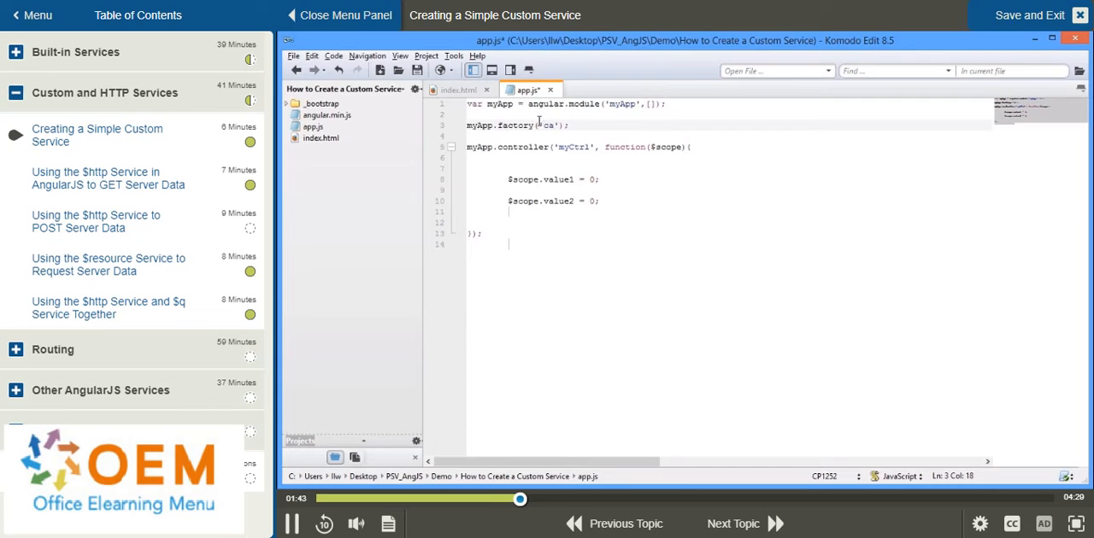
type("calculate")
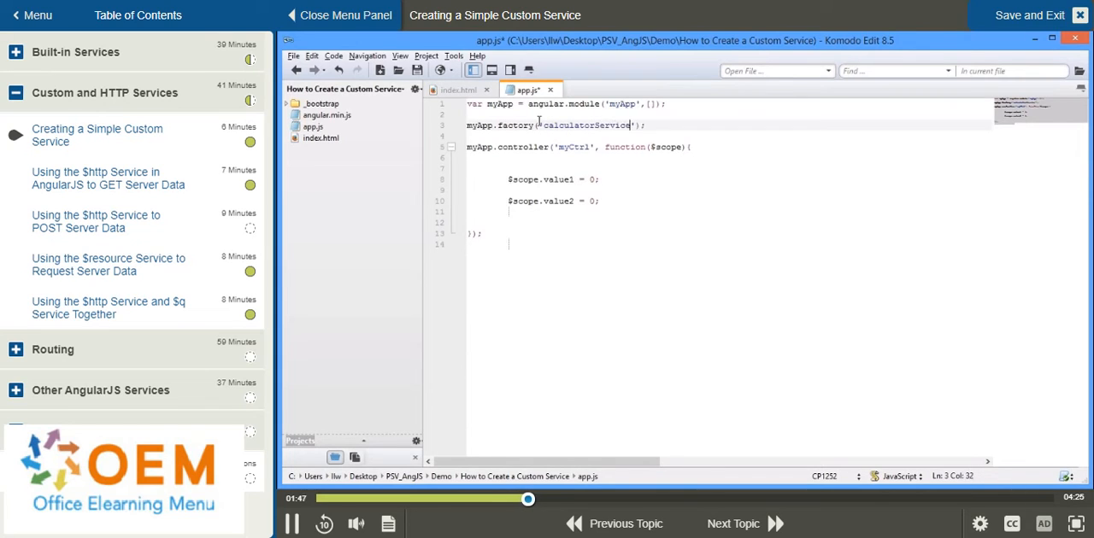
type(",function(")
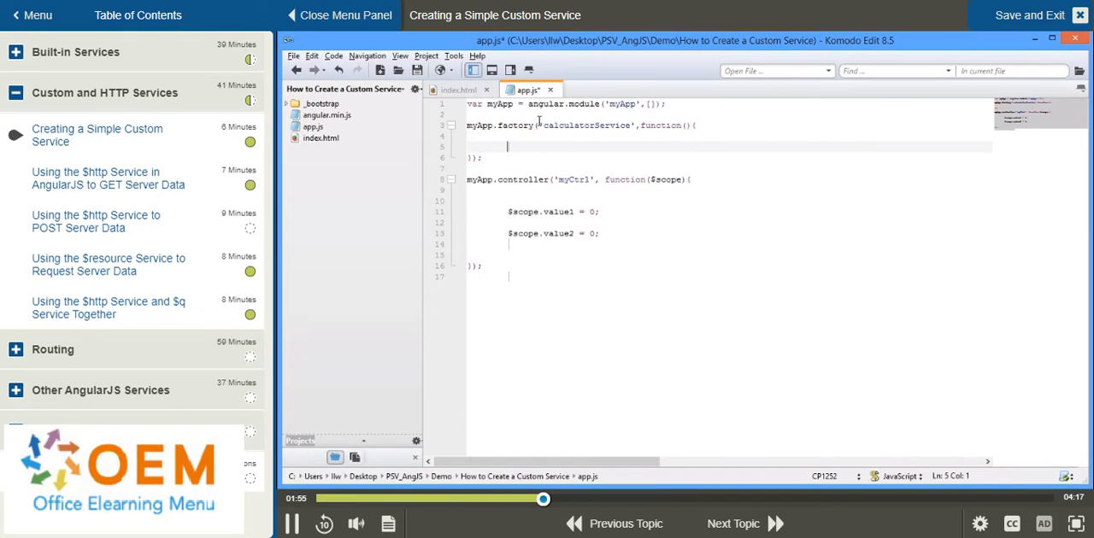
Step: Make the factory return { add: function(value1,value2){ return parseInt(value1) + parseInt(value2); } }
type("return")
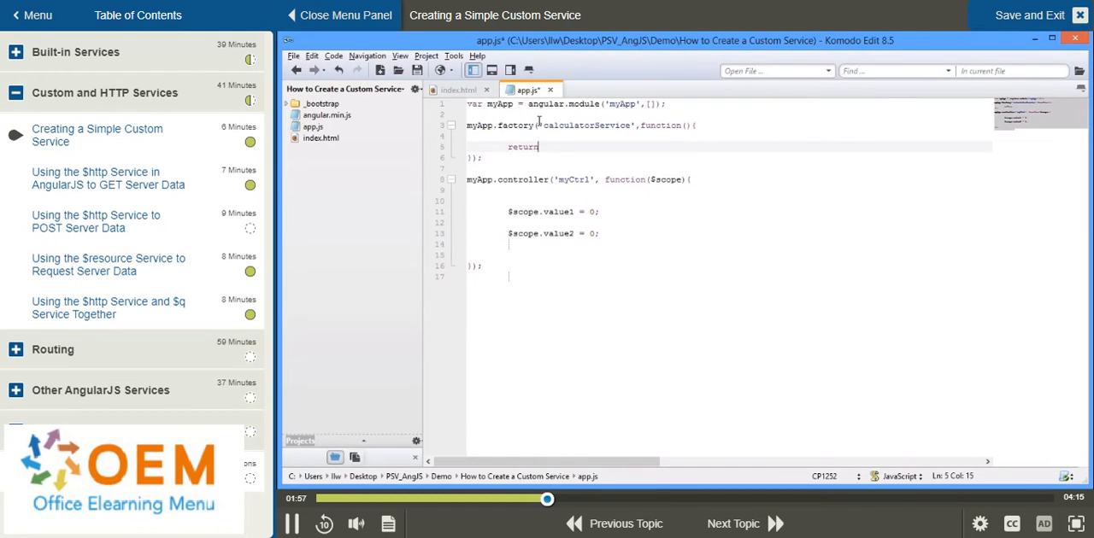
type("{")
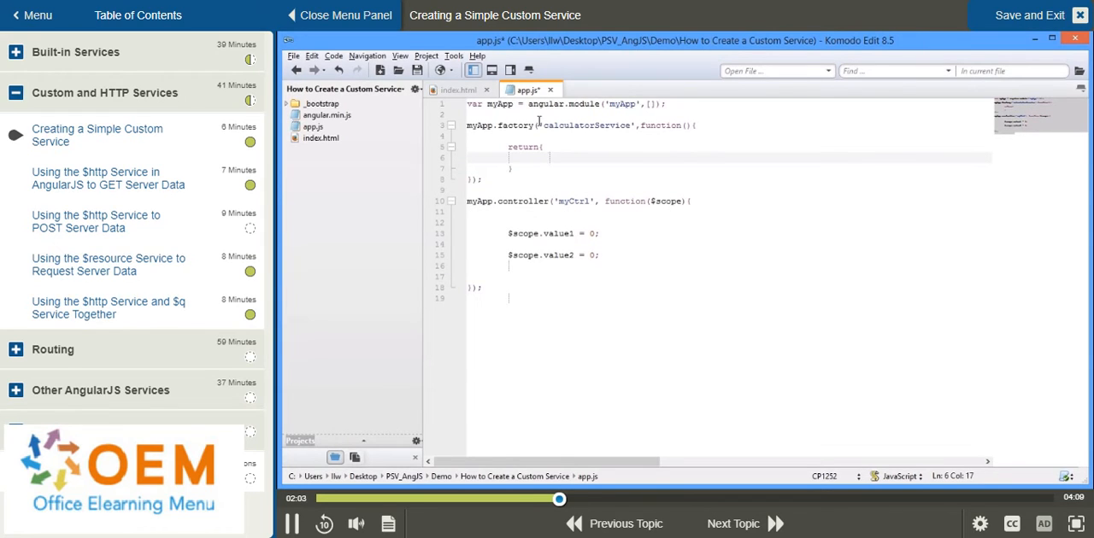
type("add:")
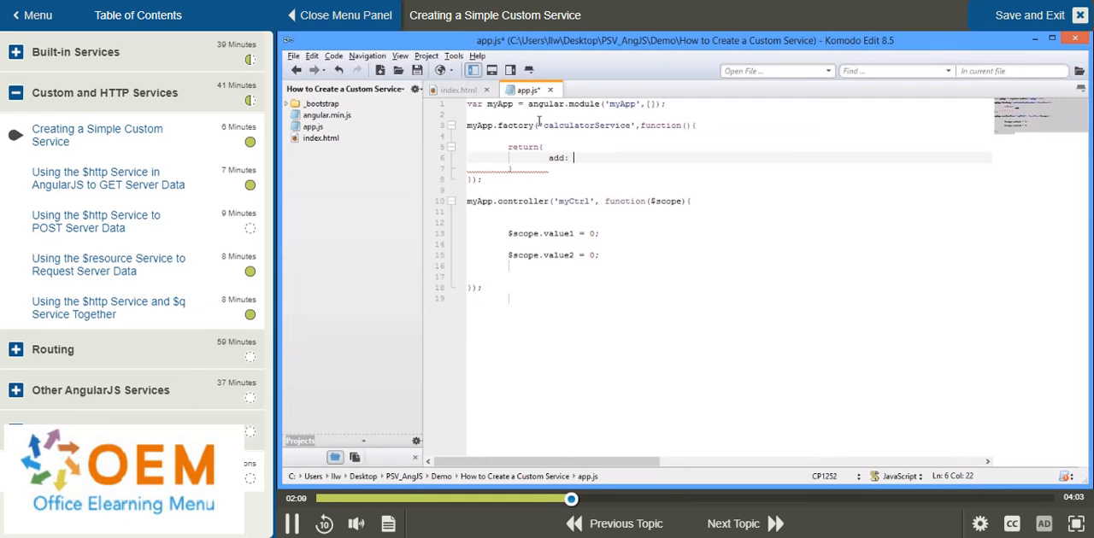
type("function(value1,")
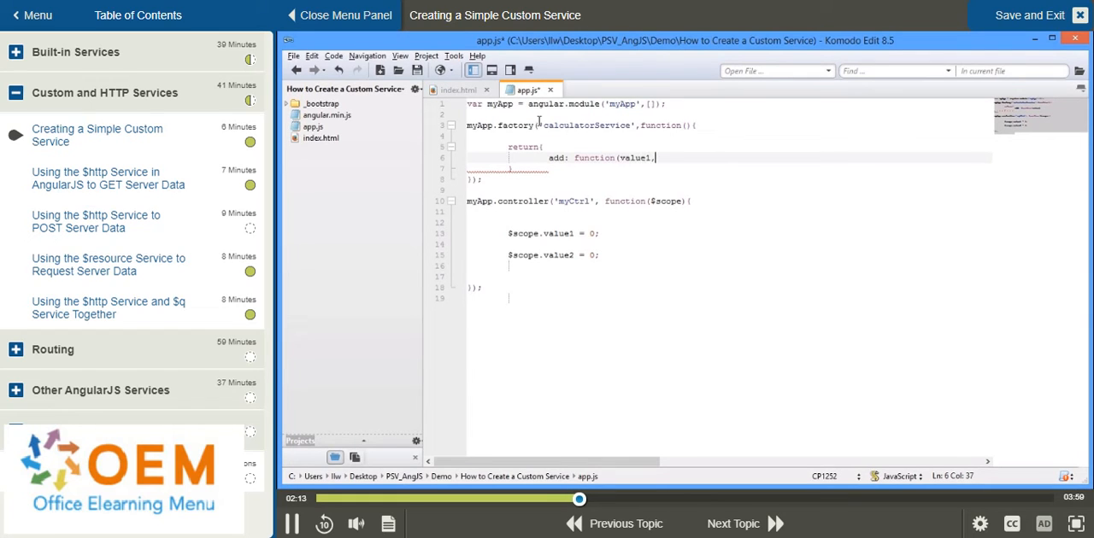
type("value2){return parseInt(value1) + )")
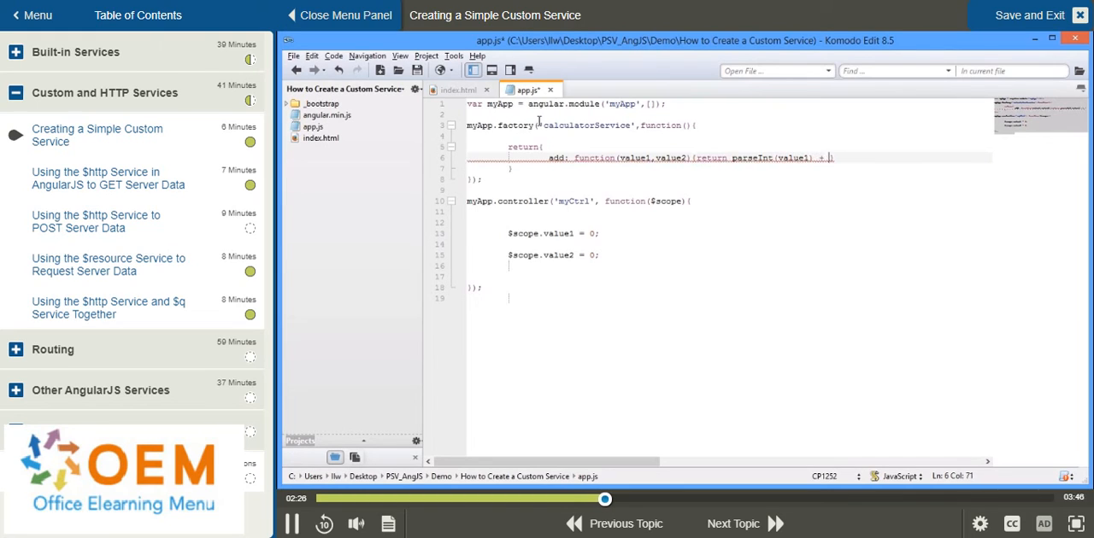
type("parseInt(value2);")
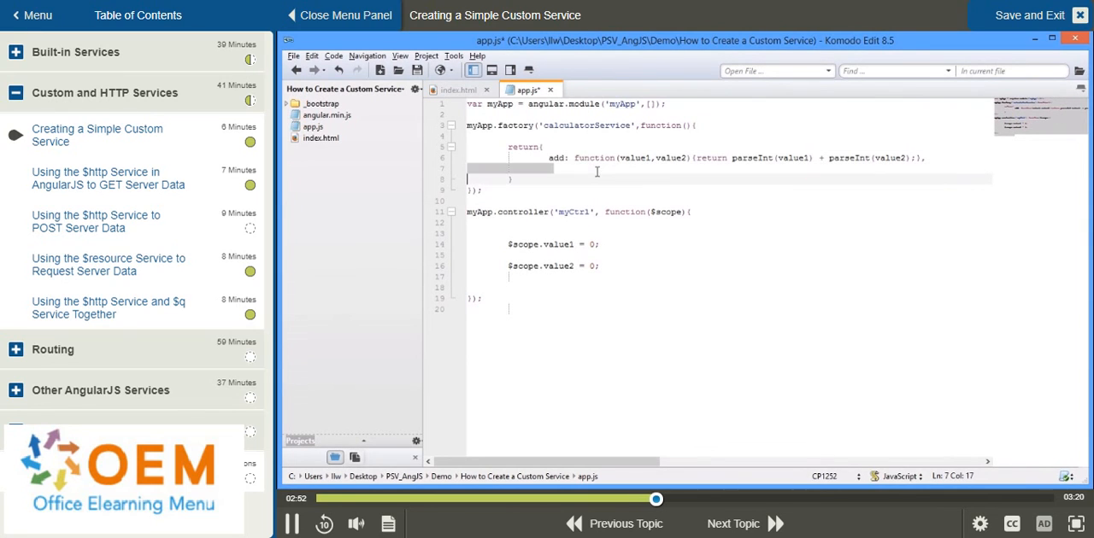
Step: Add subtract: function(value1,value2){ return value1 - value2; } to the returned object
type("subtract: function(value1,value2){ return value1 - value2; },")
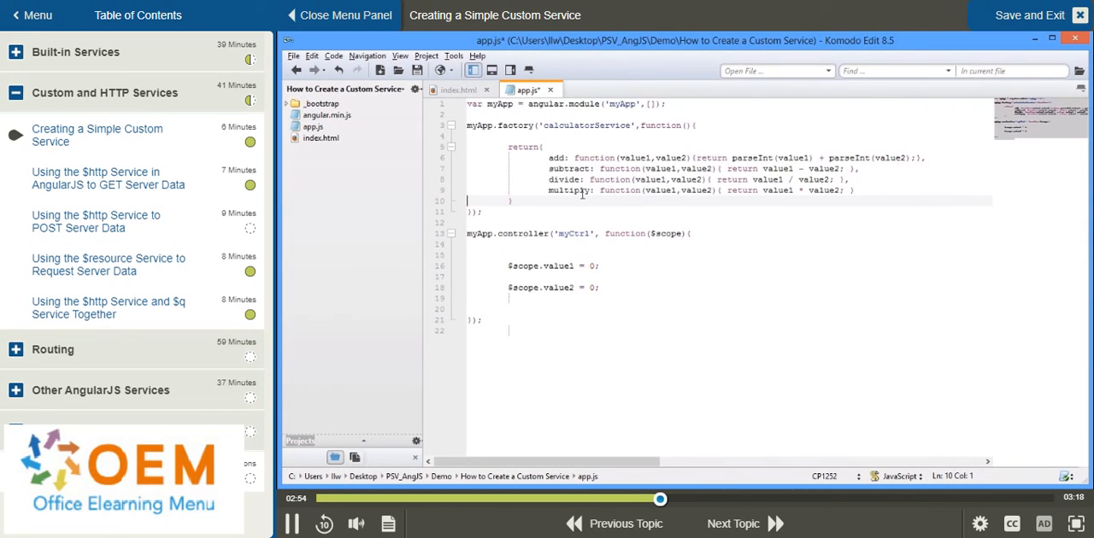